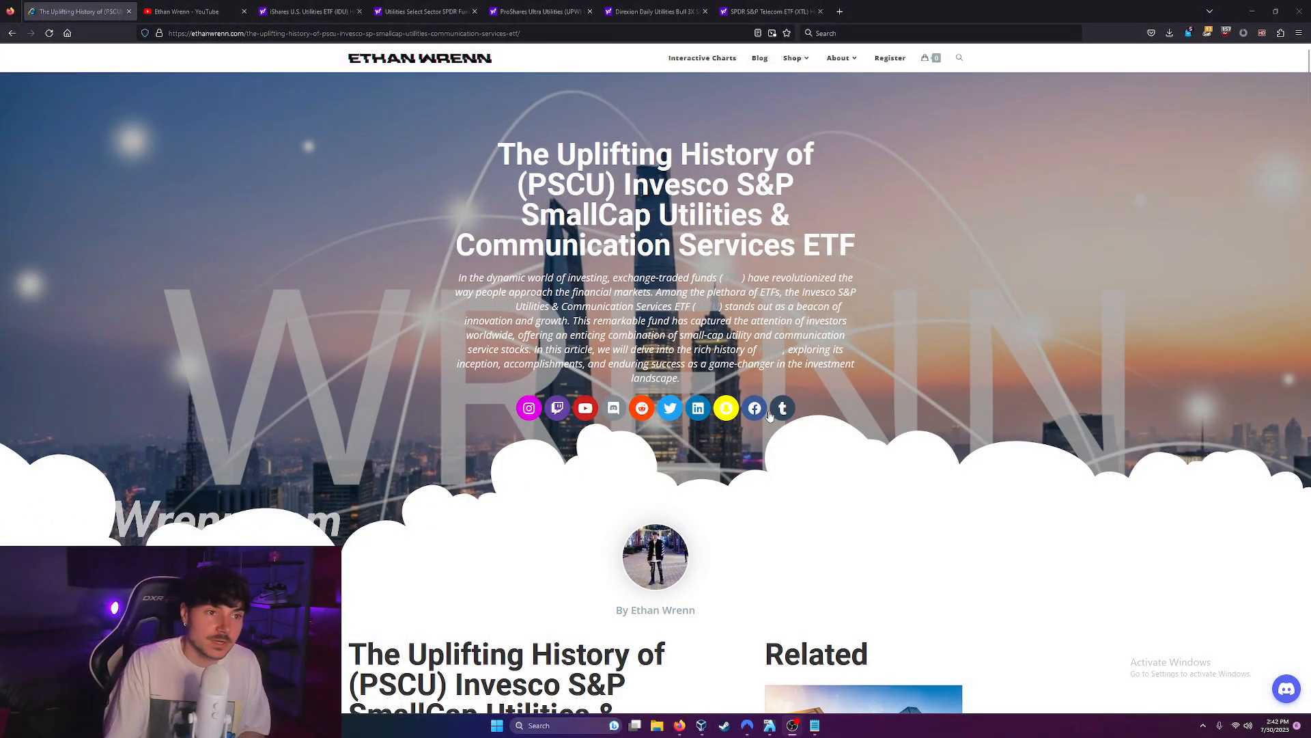
- Open the US map meme from the Discord widget's art-n-memes channel as a full image
scroll("down", 3)
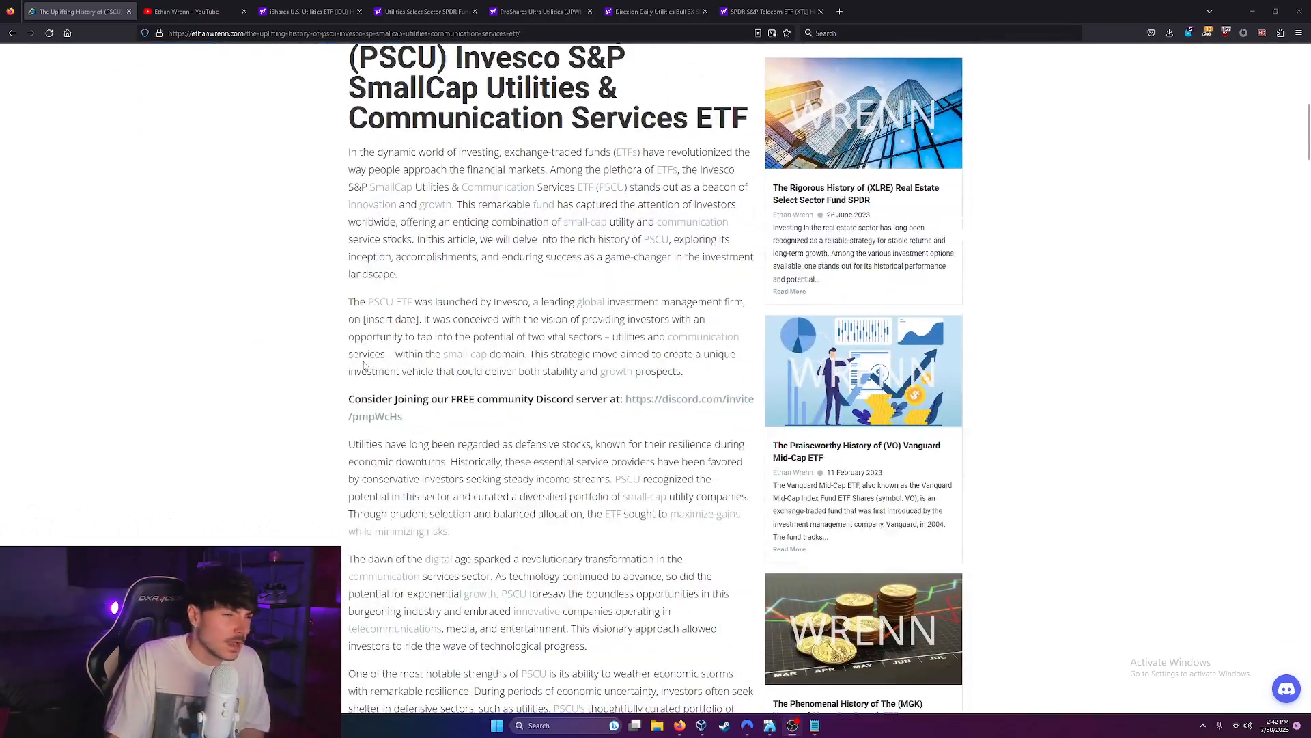
scroll("down", 3)
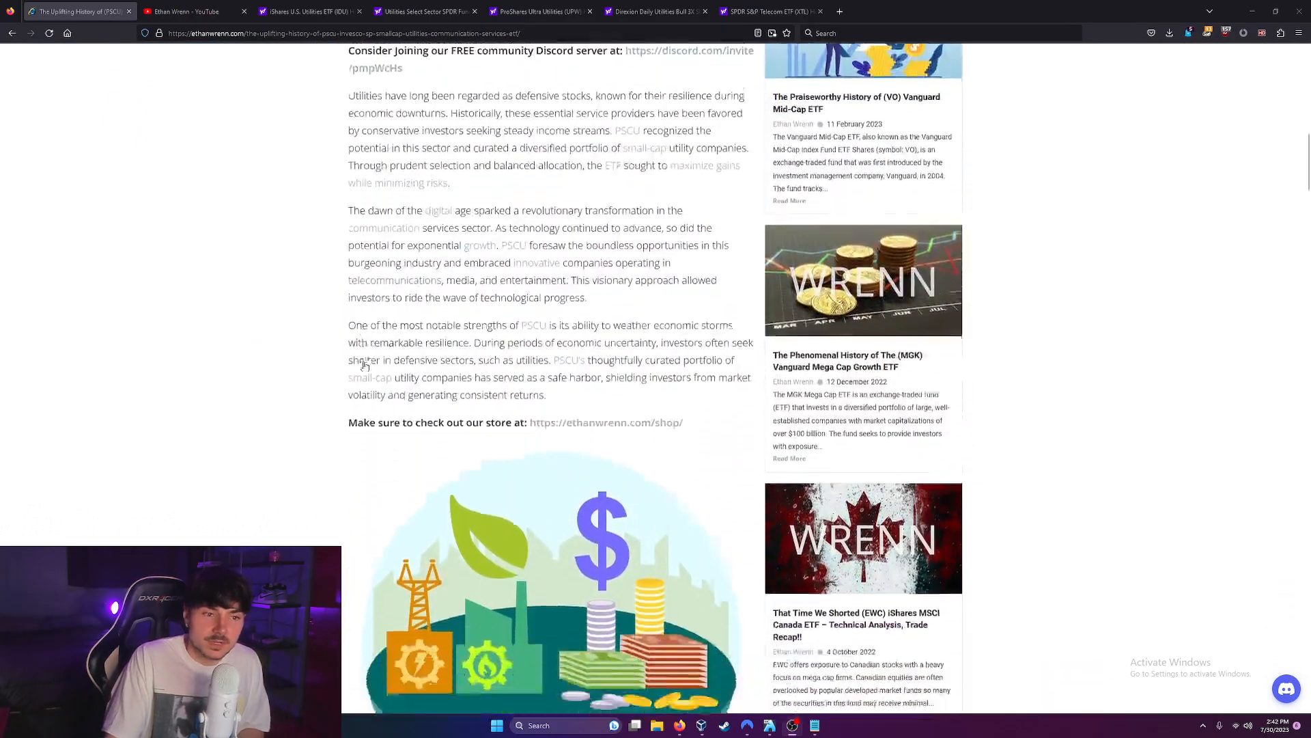
scroll("down", 3)
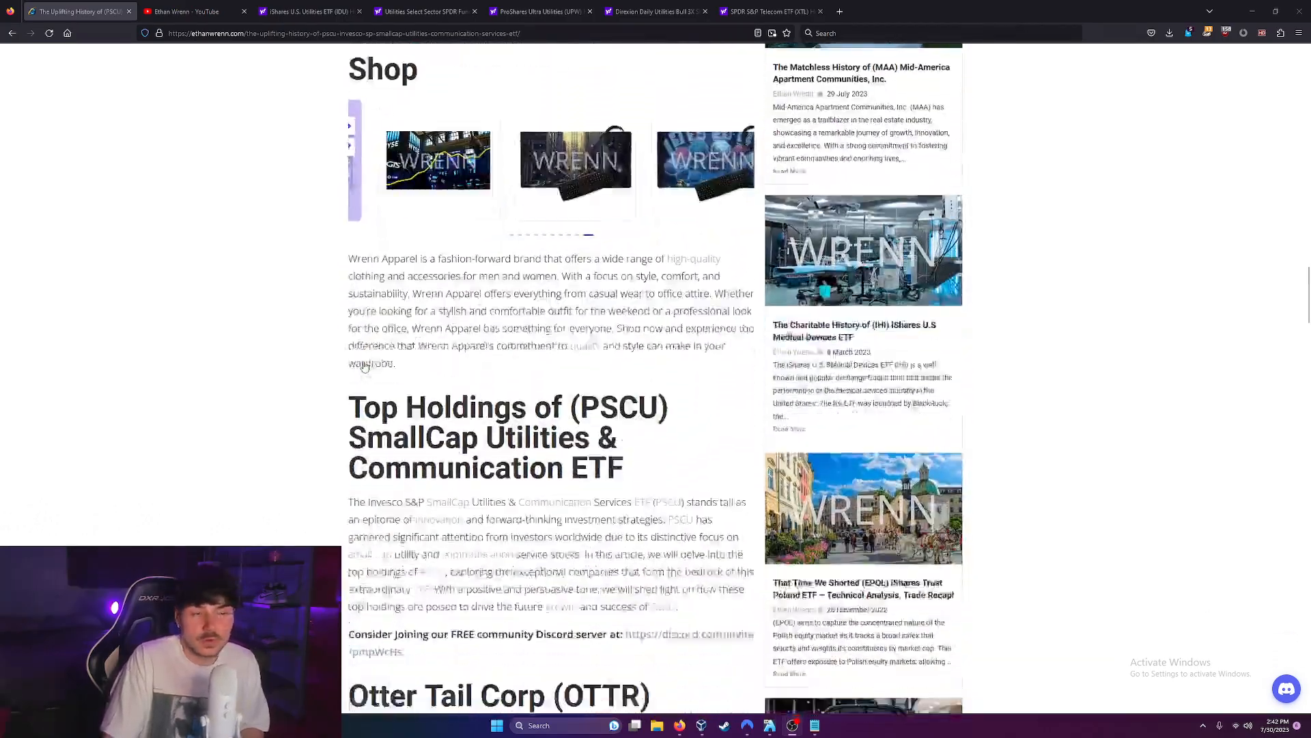
scroll("down", 3)
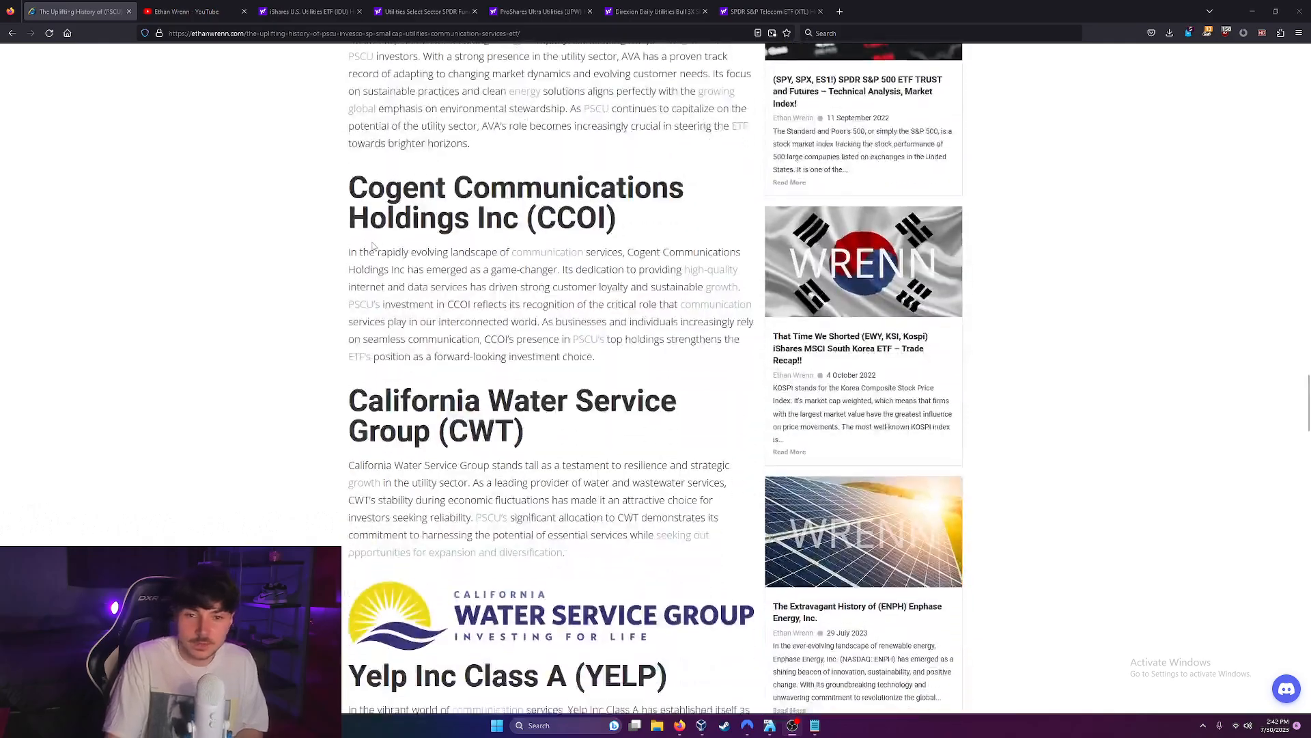
scroll("down", 3)
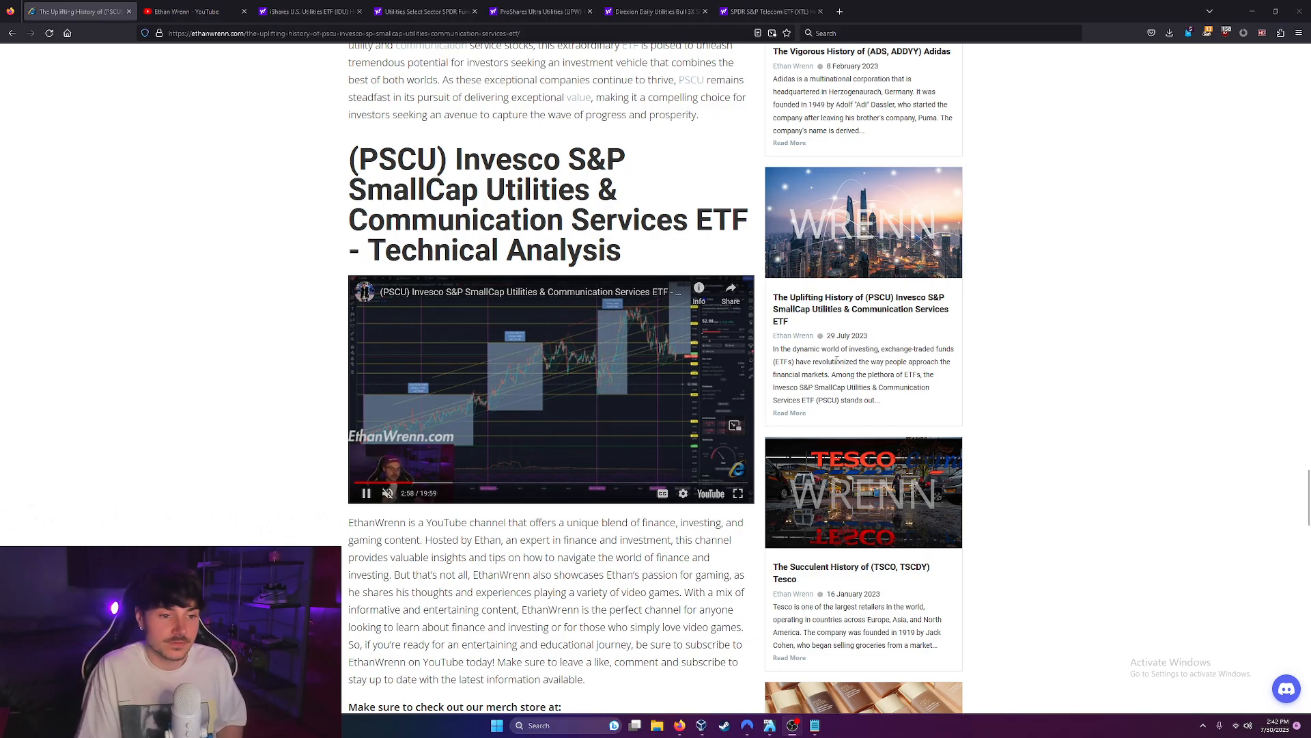
scroll("down", 3)
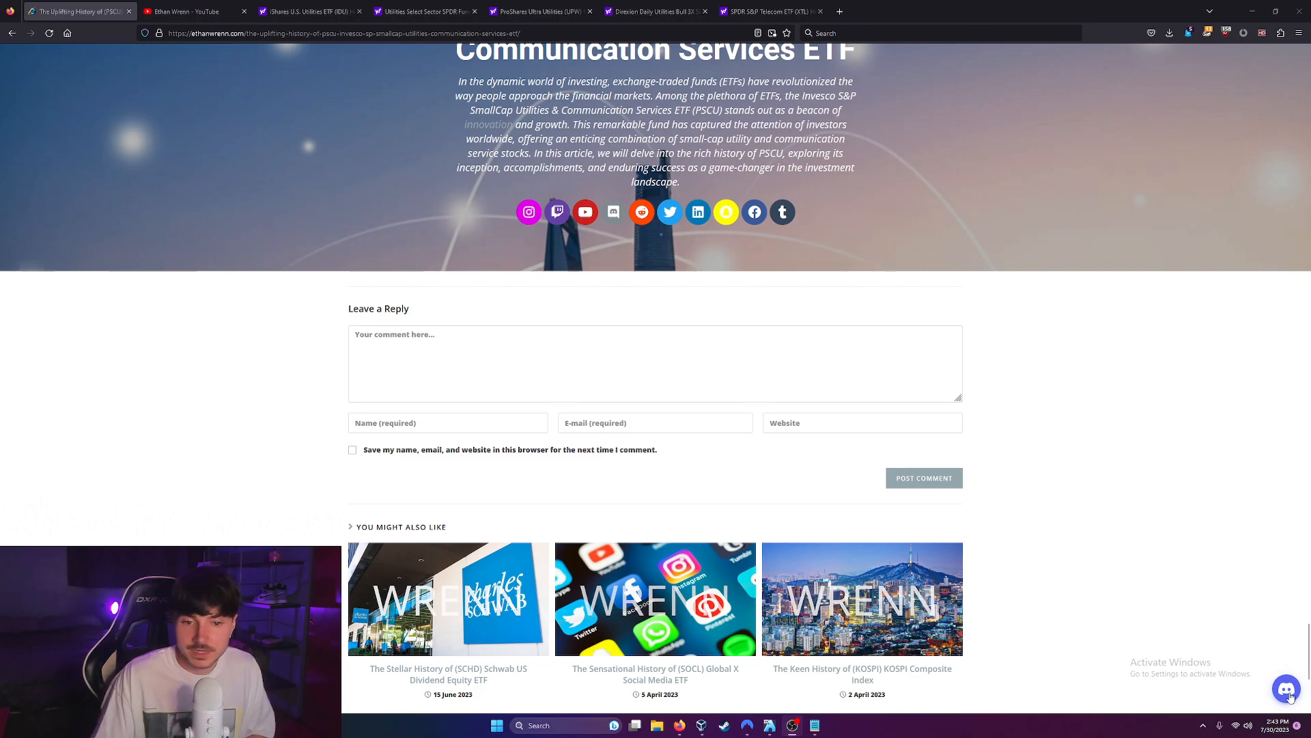
left_click(1286, 689)
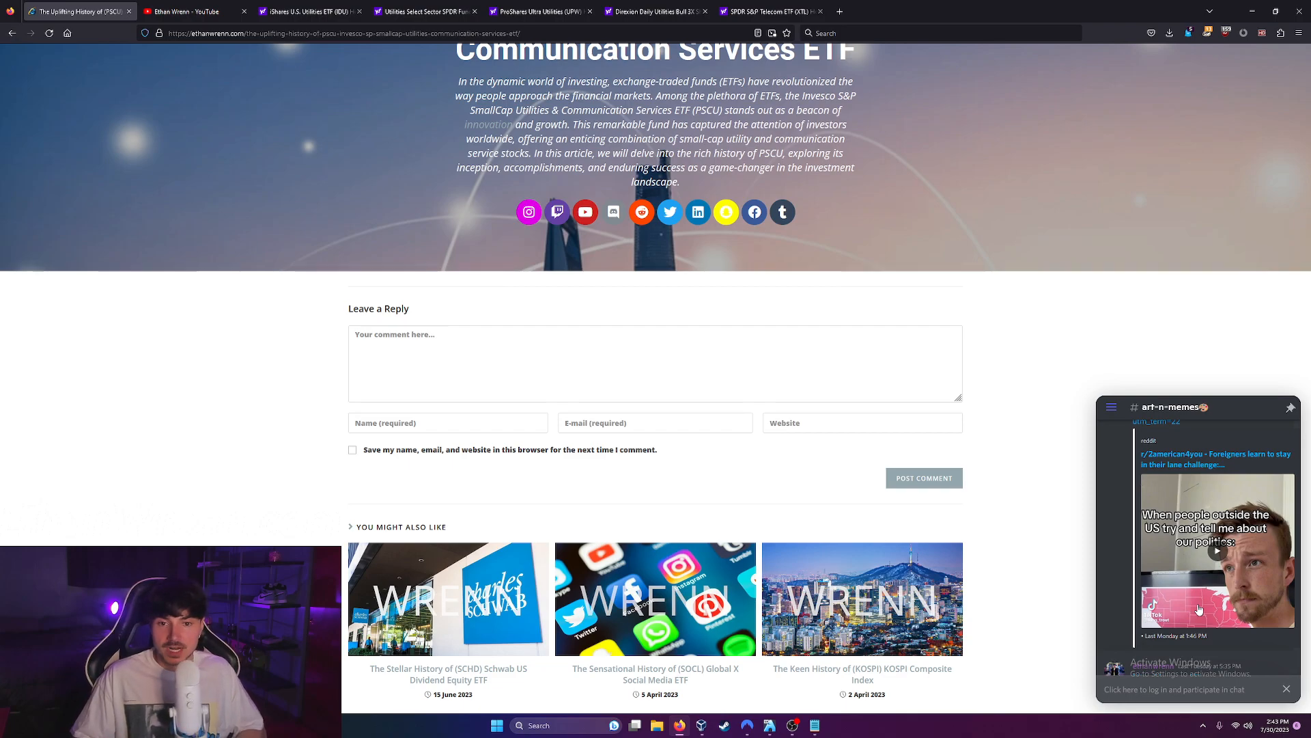
scroll("down", 3)
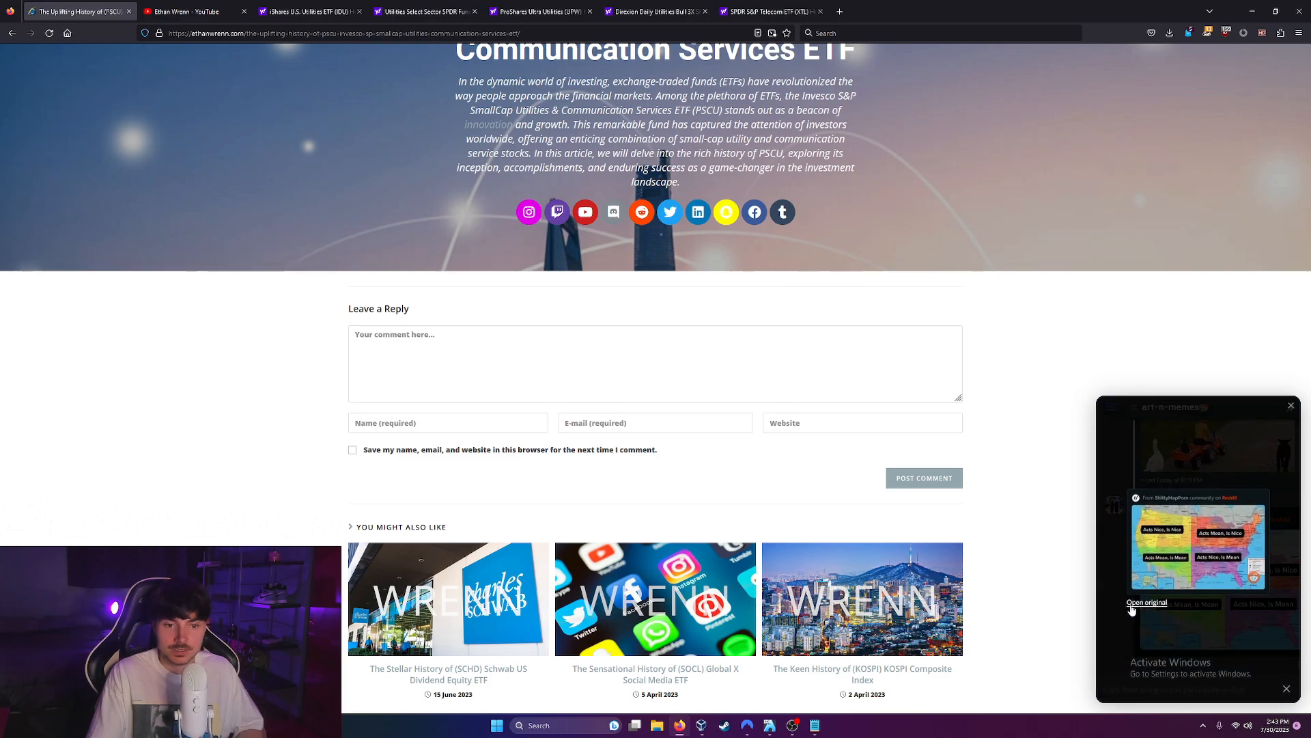
left_click(1147, 602)
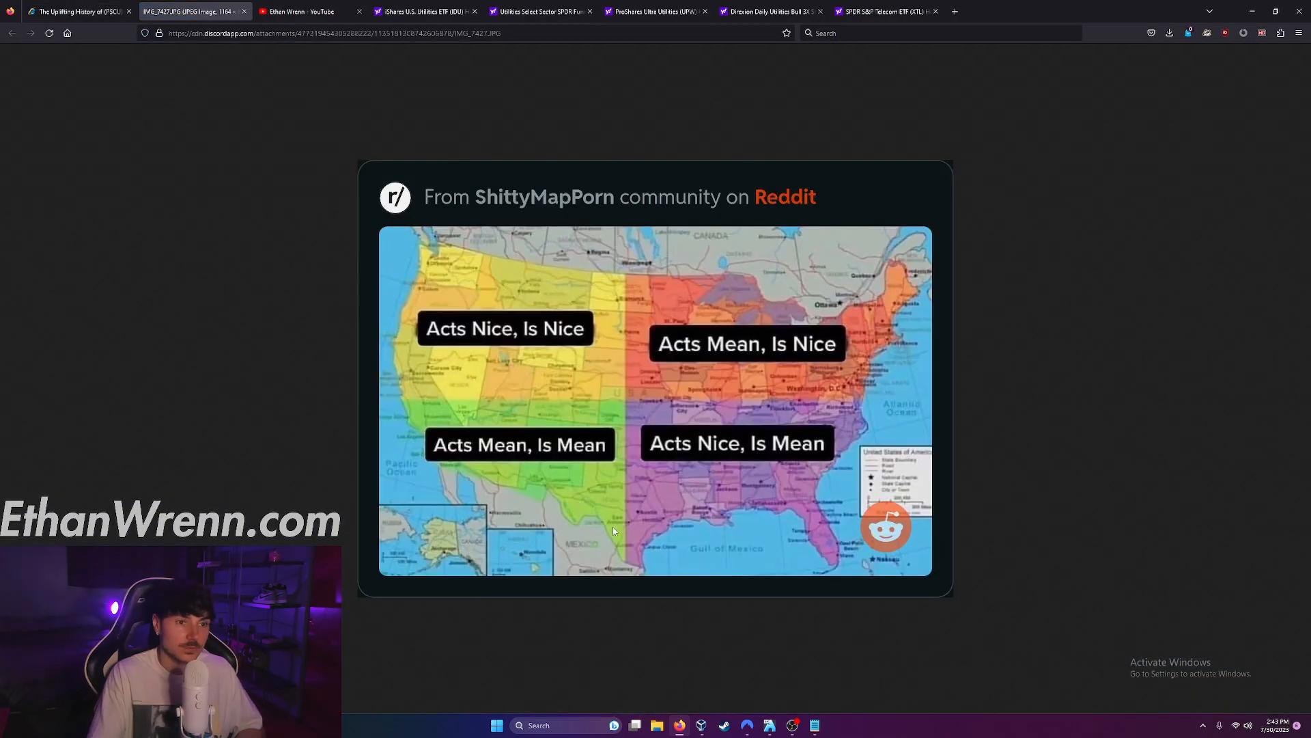
mouse_move(364, 137)
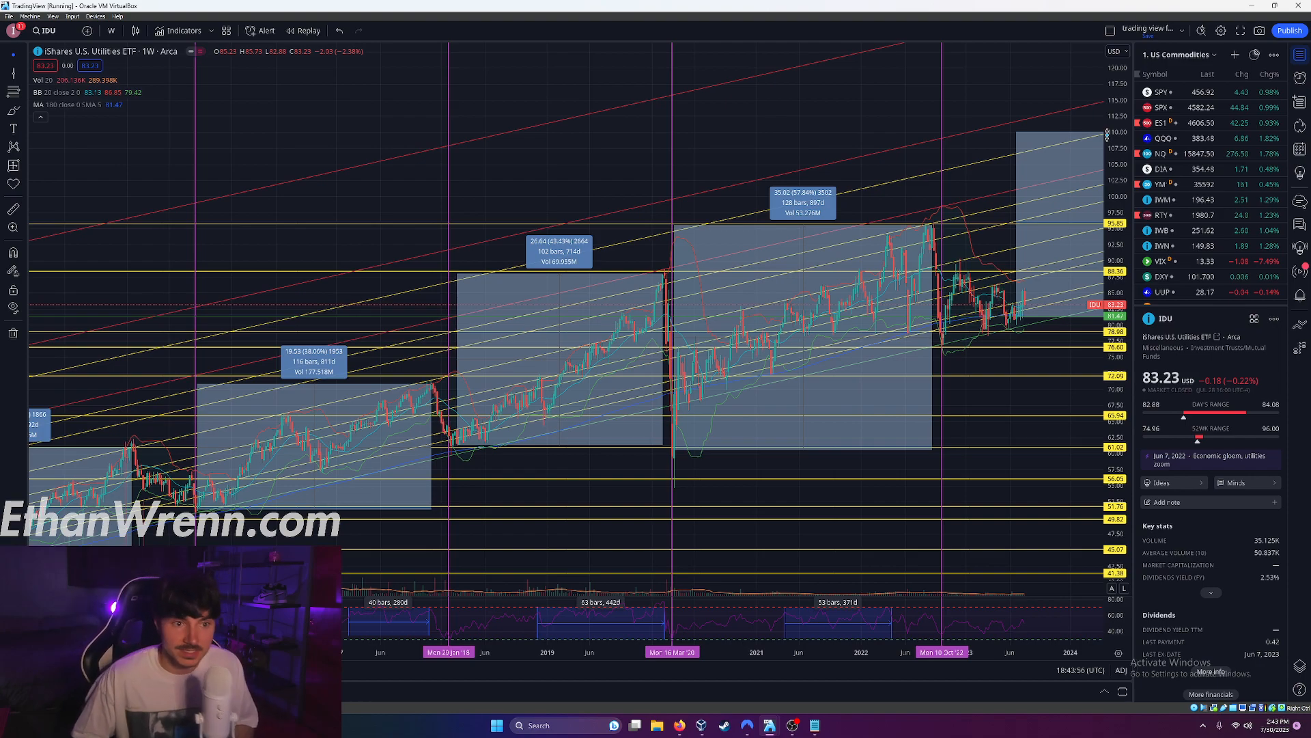
mouse_move(875, 41)
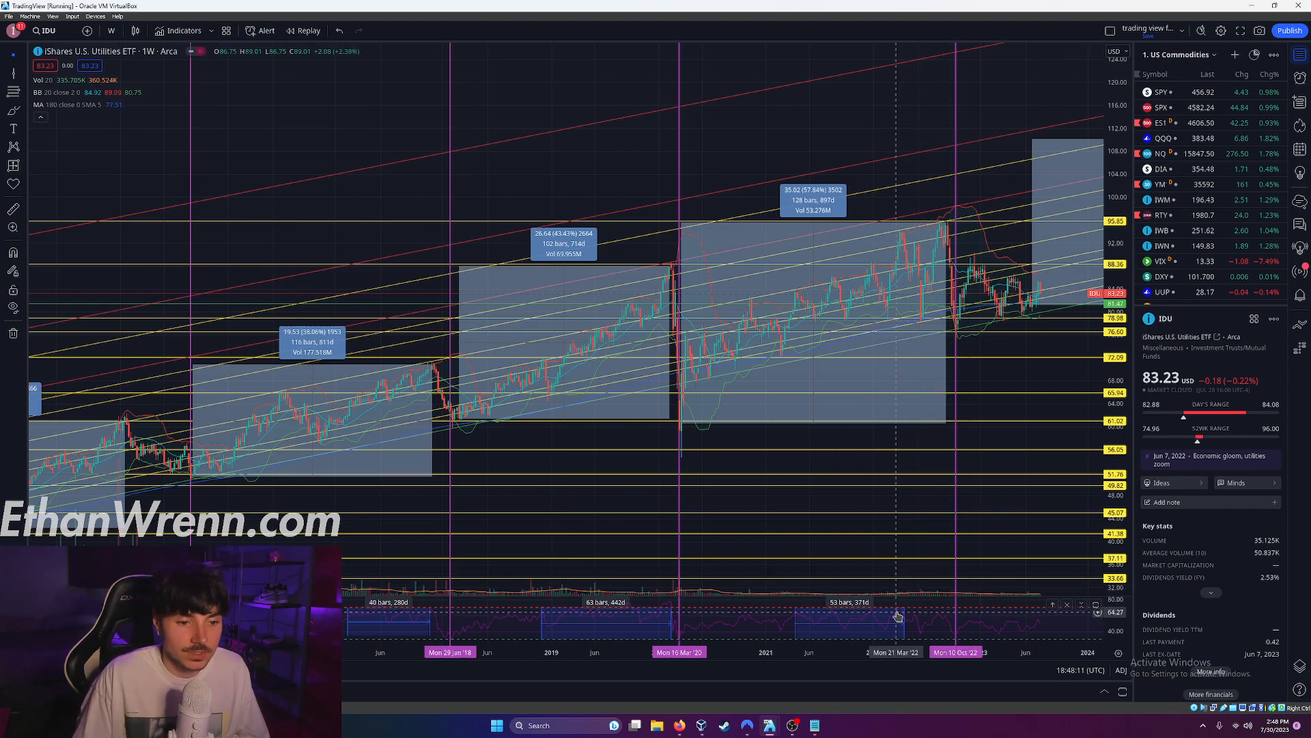
mouse_move(901, 237)
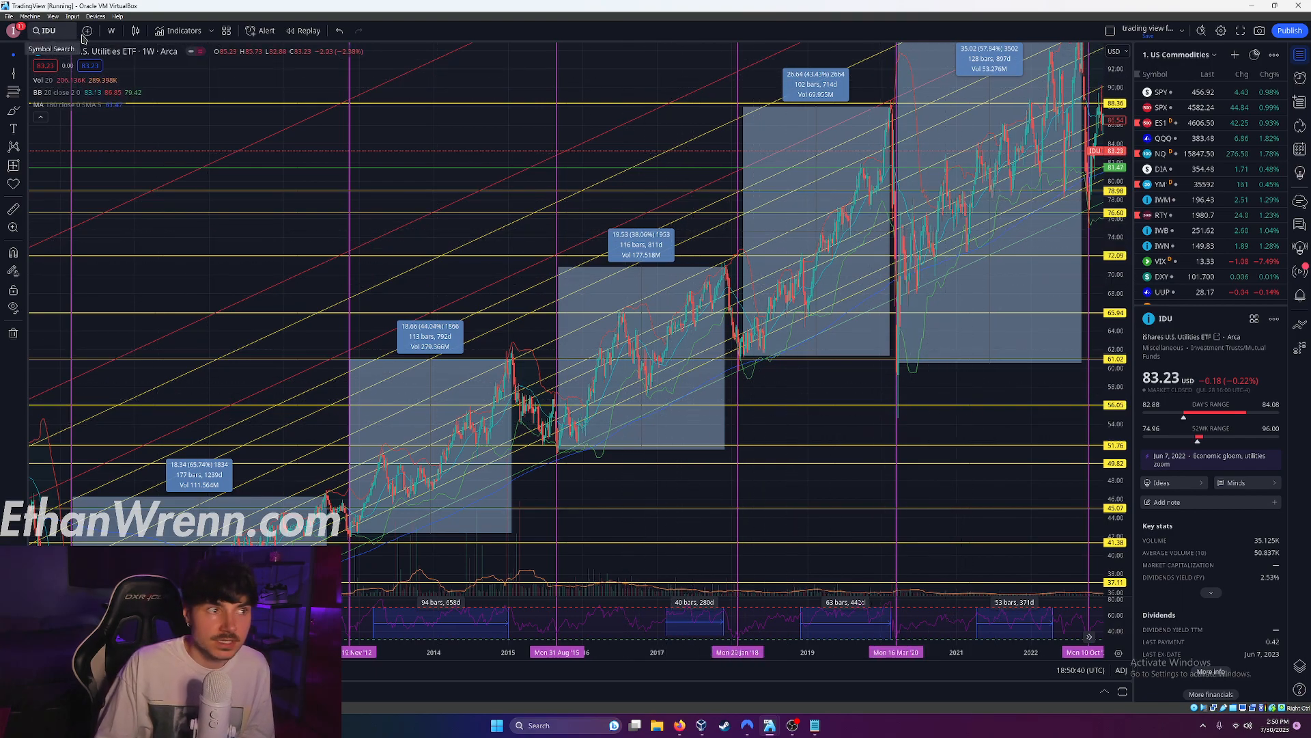
mouse_move(111, 31)
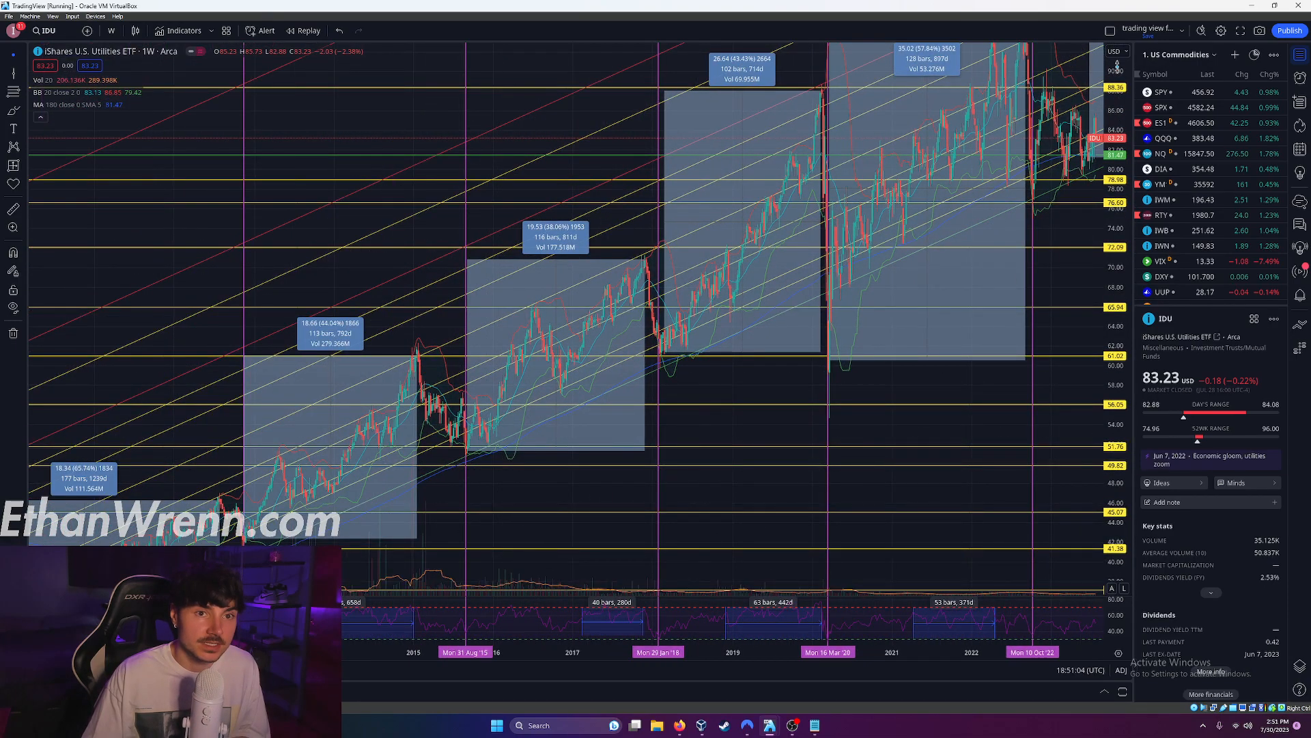
- Scroll the IDU weekly chart back toward the mid-2000s
scroll("down", 3)
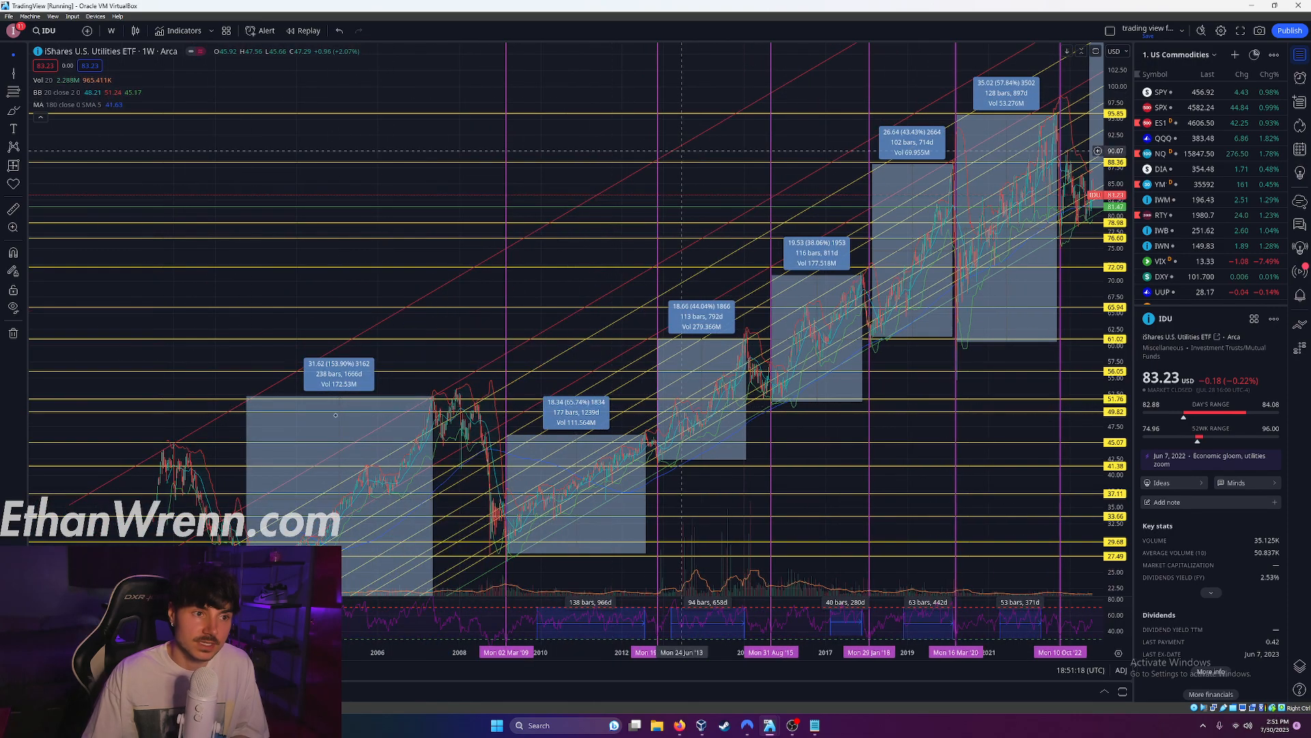
mouse_move(760, 89)
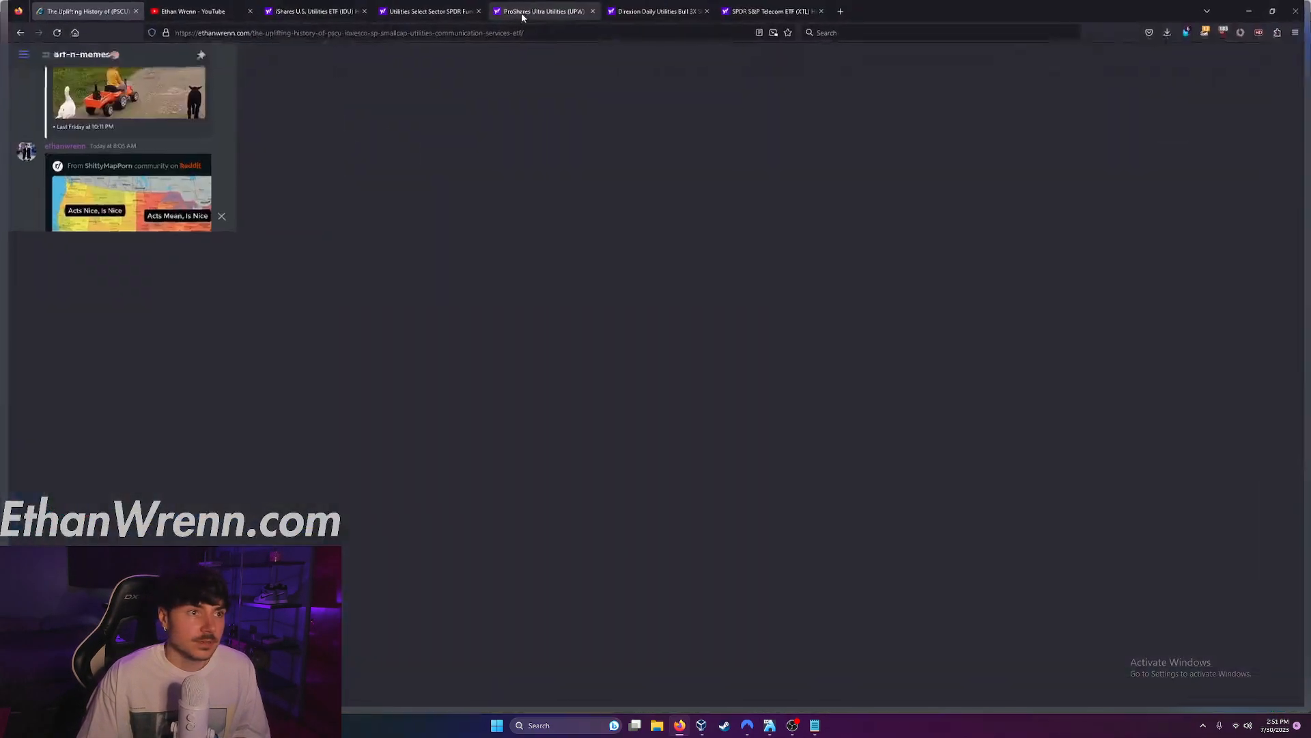
- Switch to the iShares U.S. Utilities ETF (IDU) Yahoo Finance tab
left_click(309, 11)
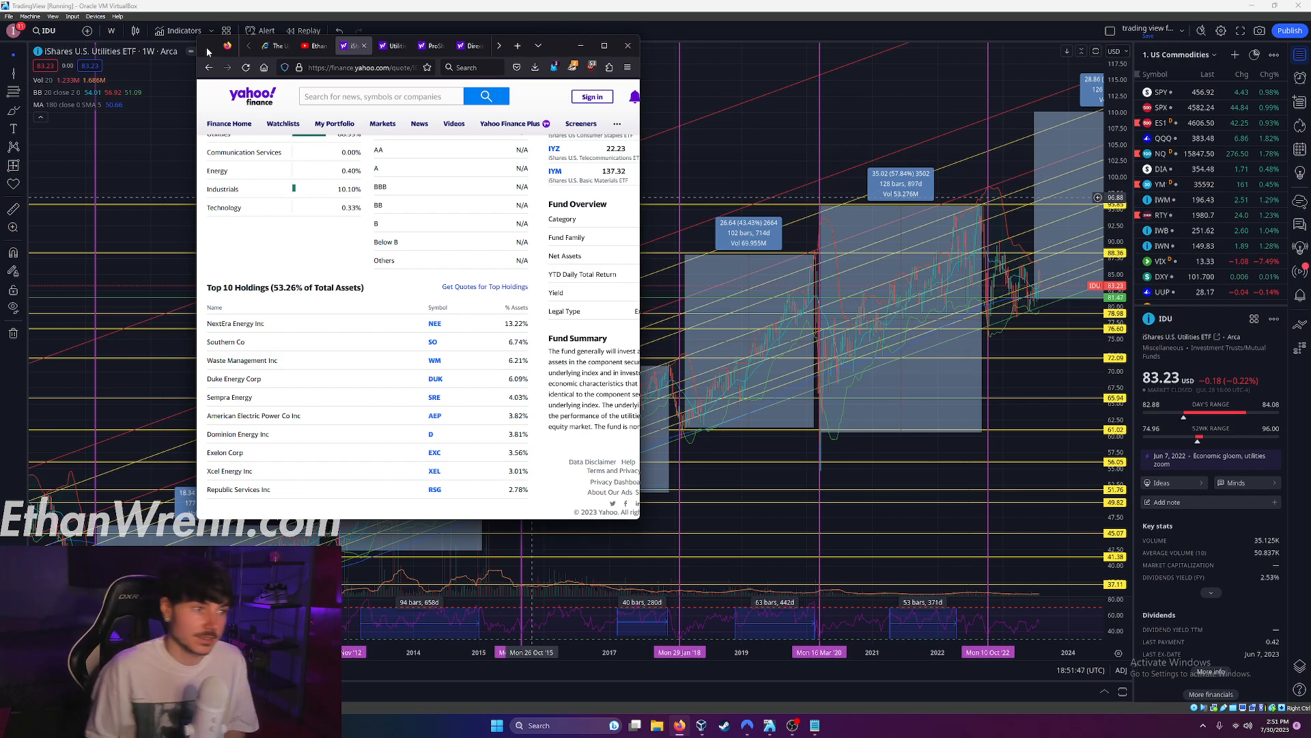
mouse_move(313, 313)
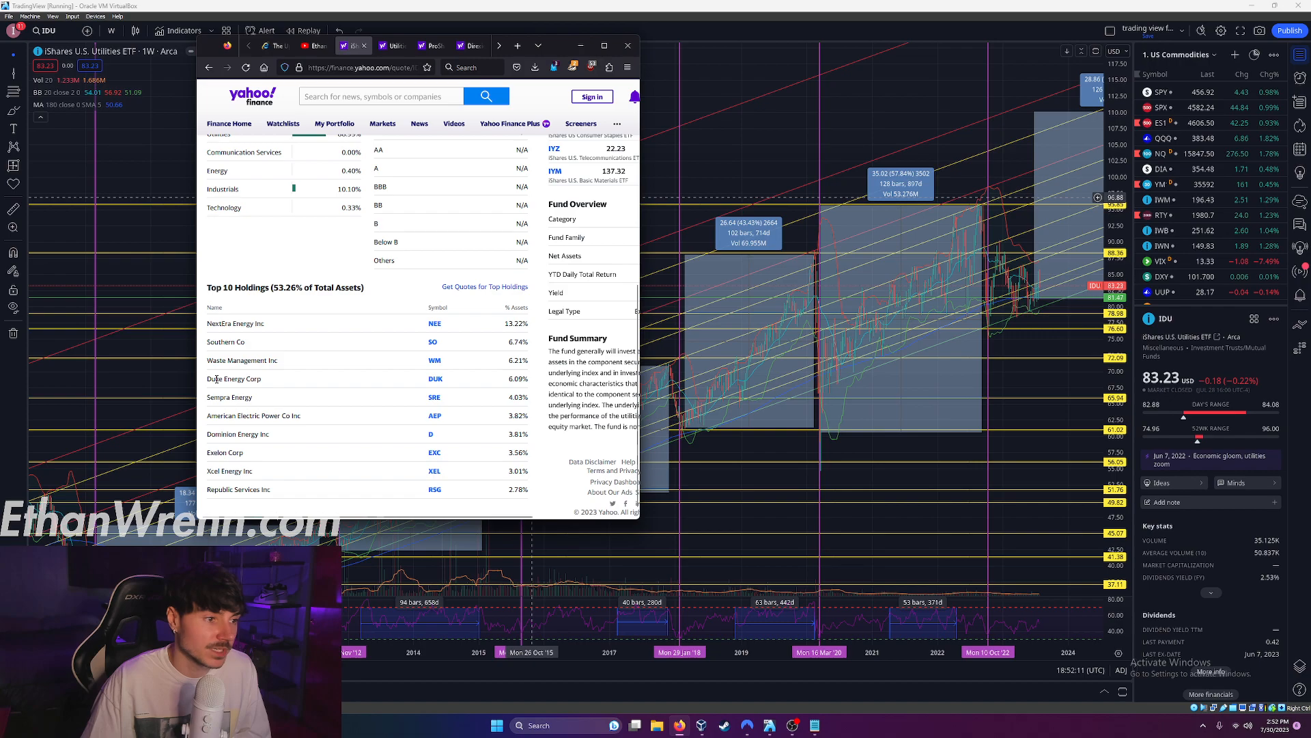
mouse_move(216, 405)
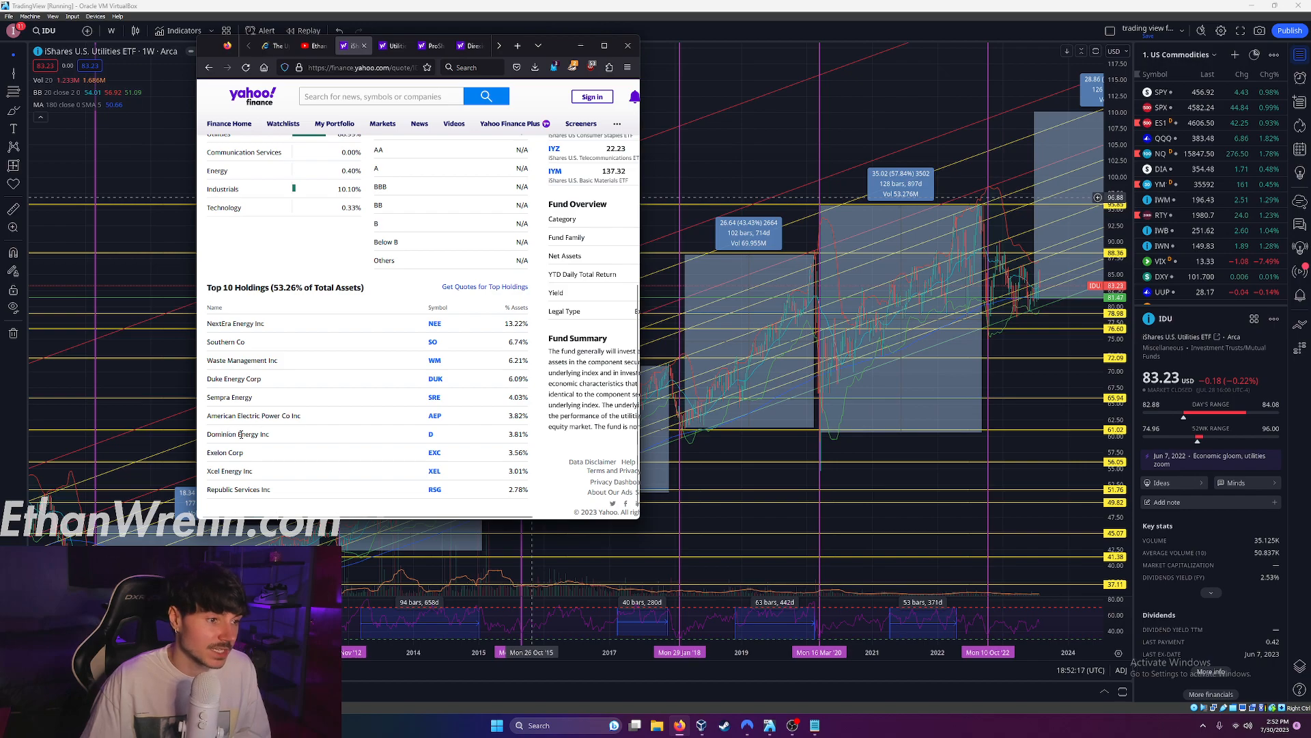
double_click(216, 452)
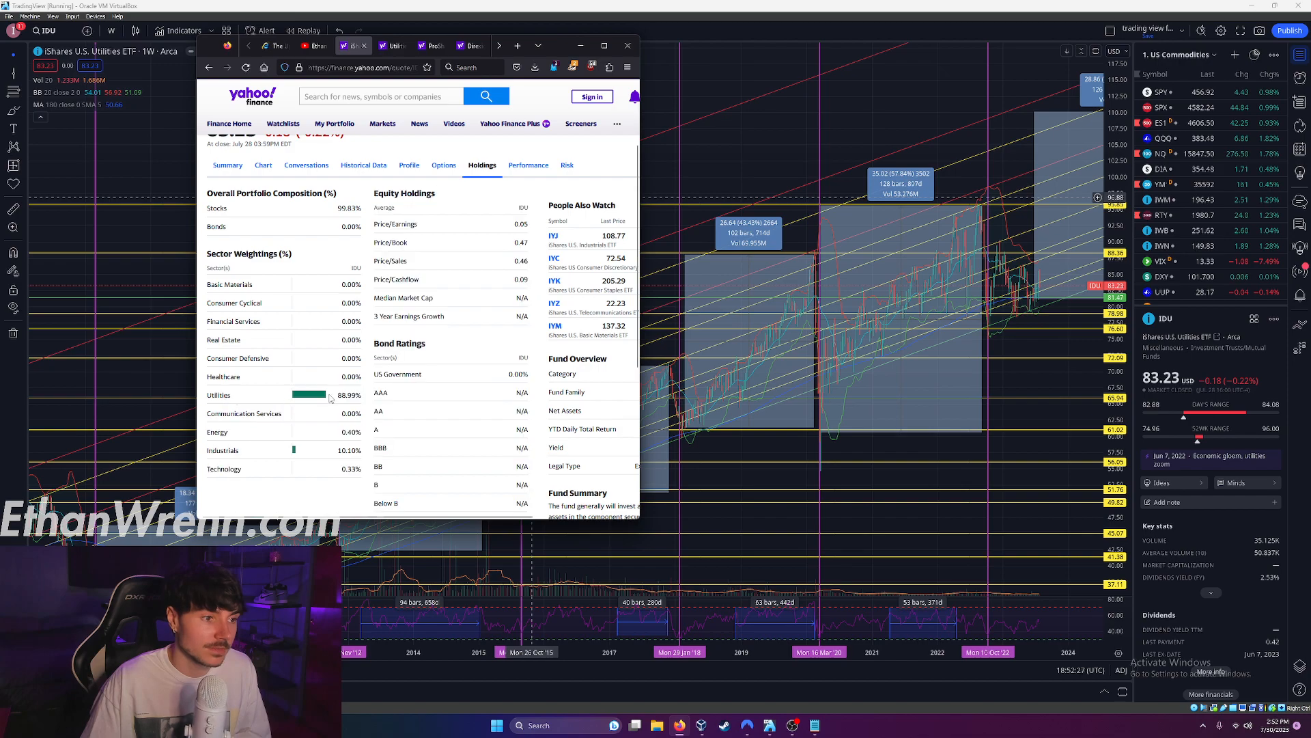
scroll("down", 3)
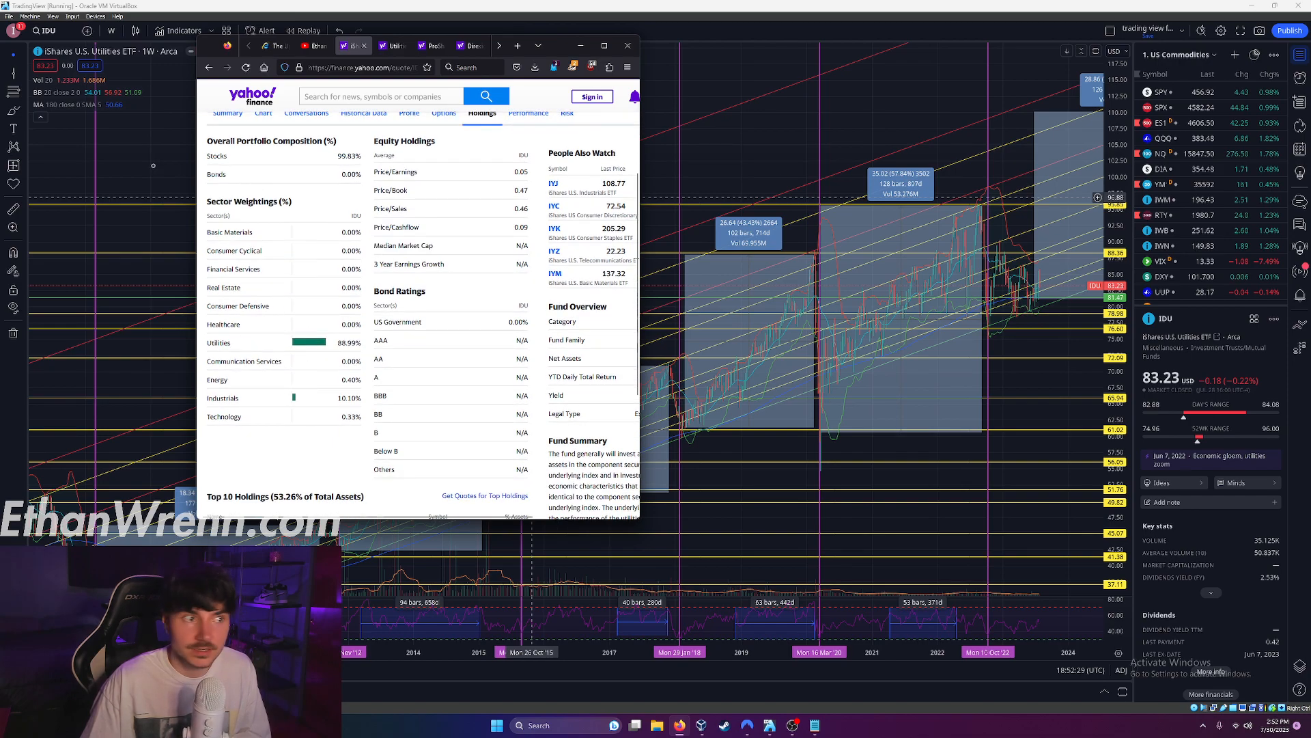